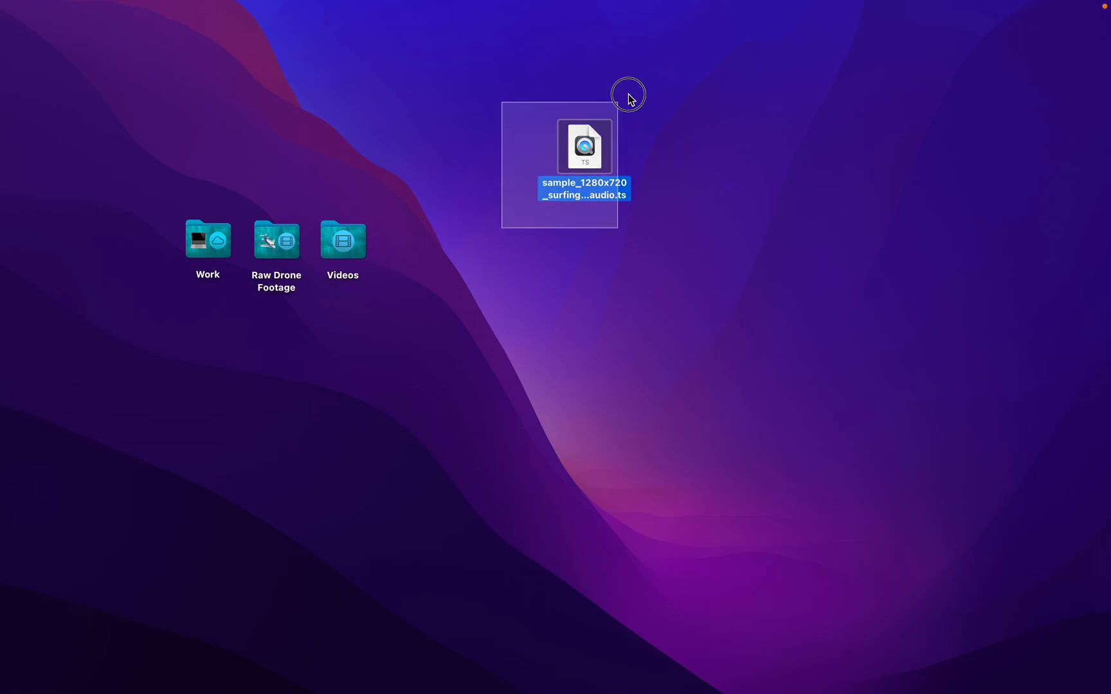
- Preview the surfing TS video from the desktop and return to the desktop
left_click(670, 211)
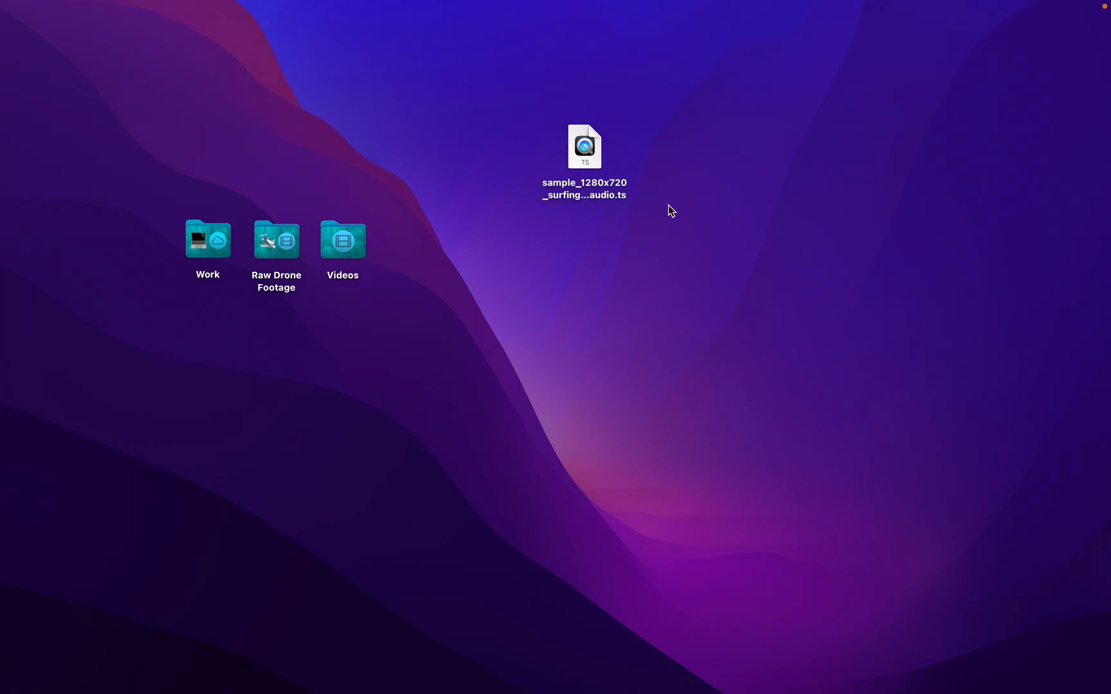
mouse_move(586, 168)
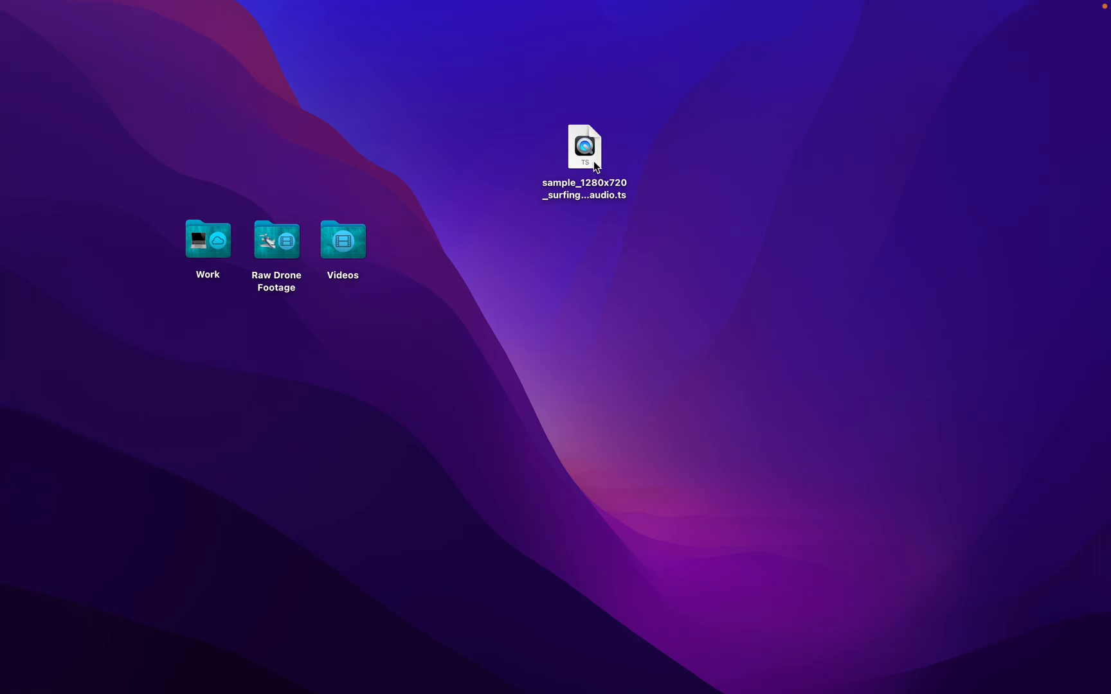
double_click(583, 147)
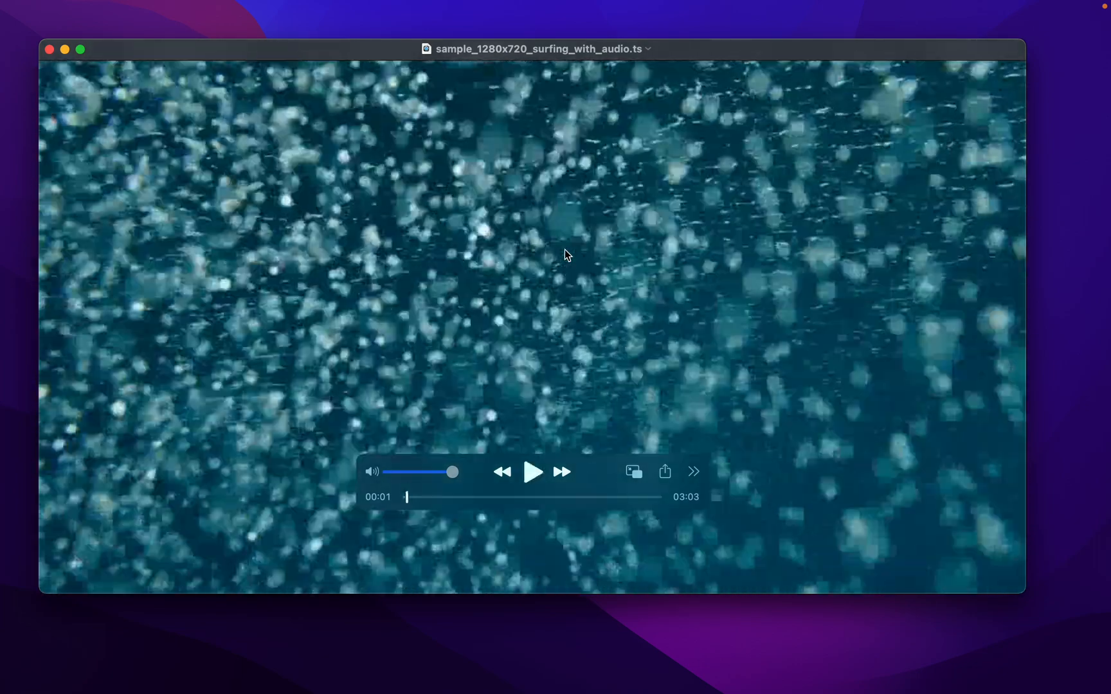
mouse_move(363, 210)
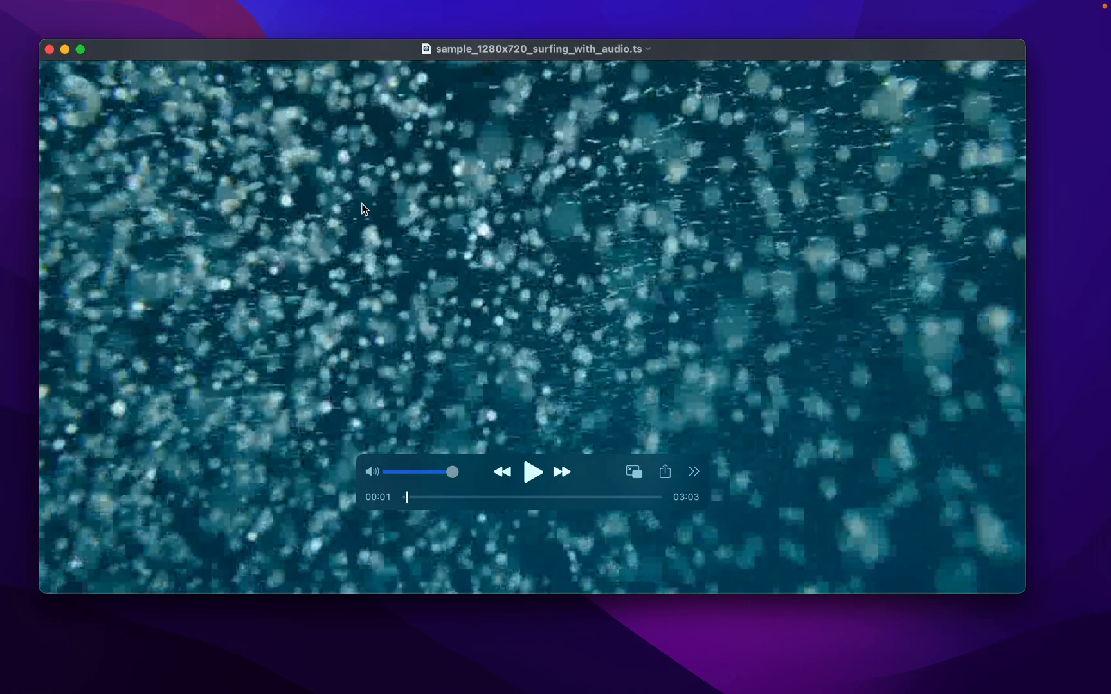
mouse_move(641, 58)
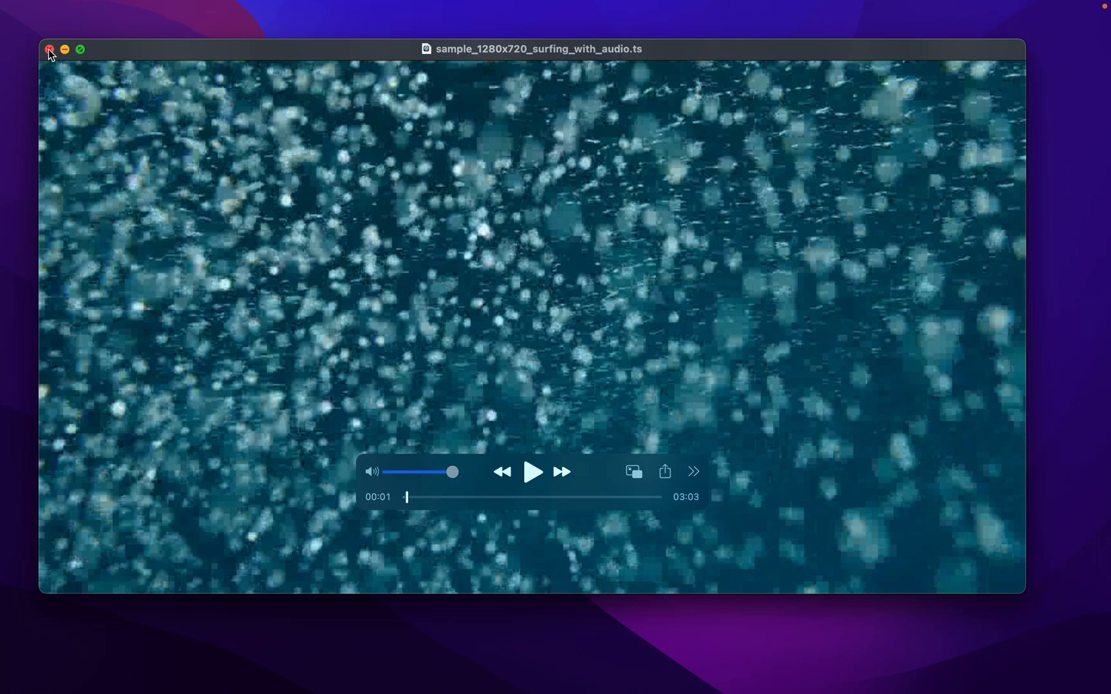
left_click(49, 49)
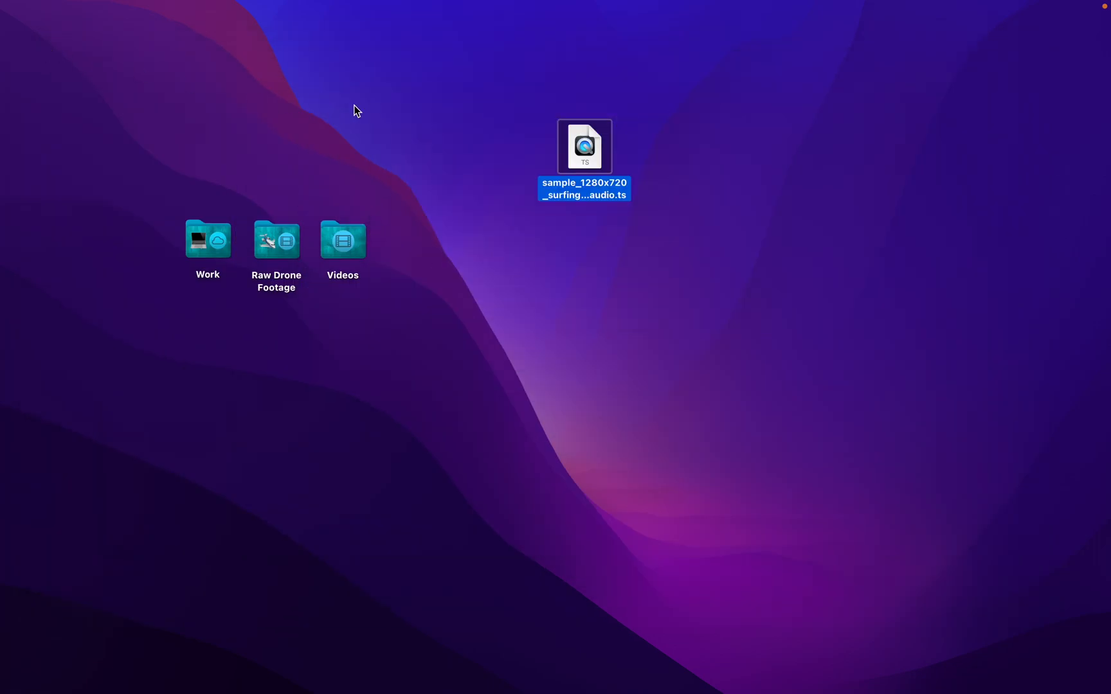
left_click(426, 118)
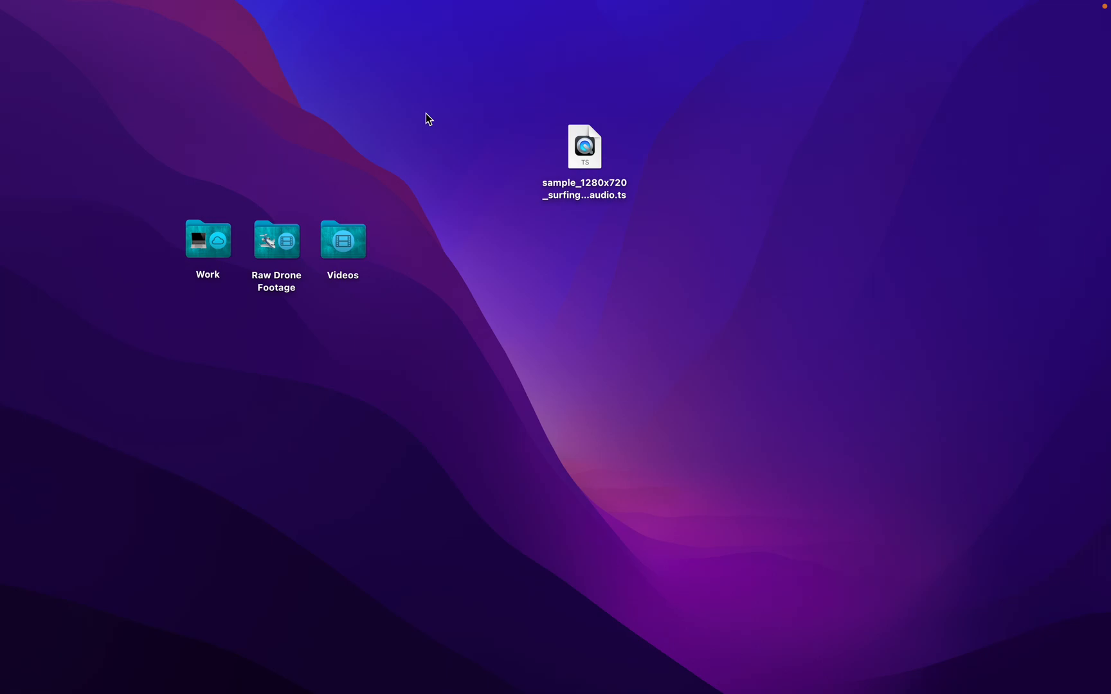
mouse_move(706, 268)
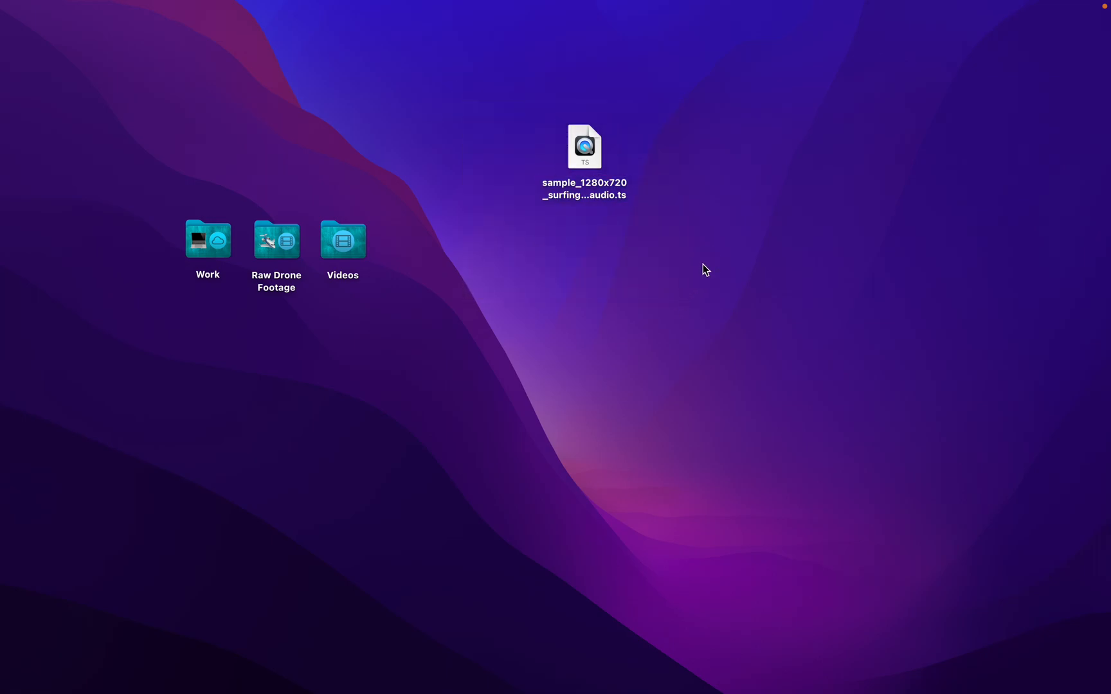
mouse_move(4, 345)
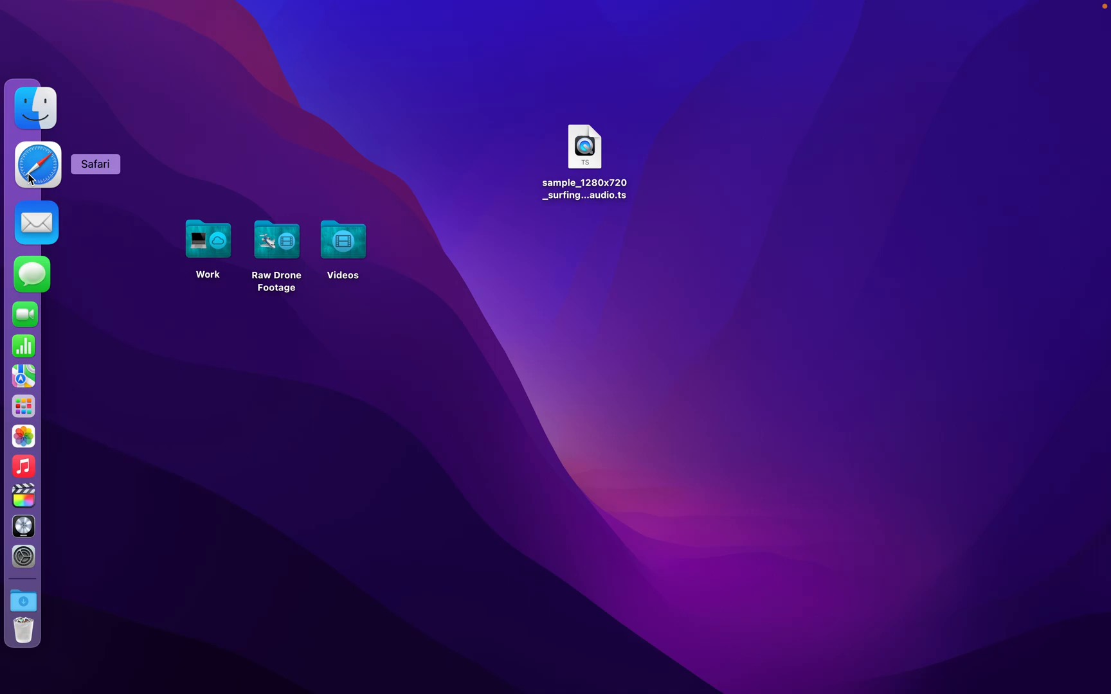
- Launch WALTR PRO via Spotlight and dismiss the Upgrade to Universal License offer
key("cmd+space")
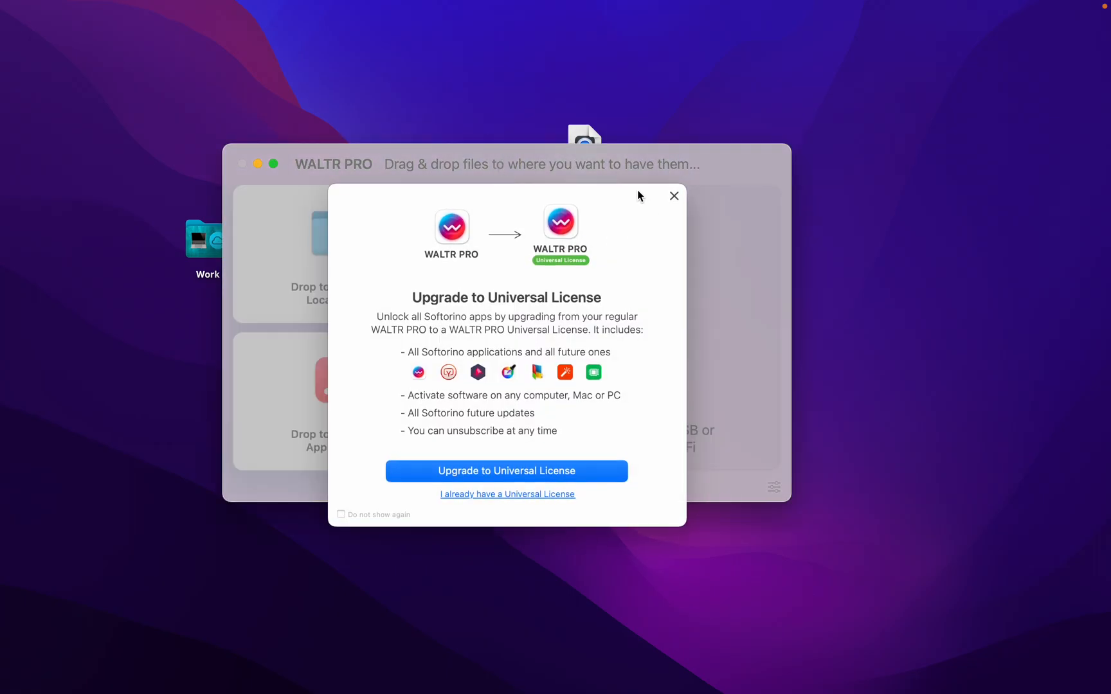
mouse_move(435, 306)
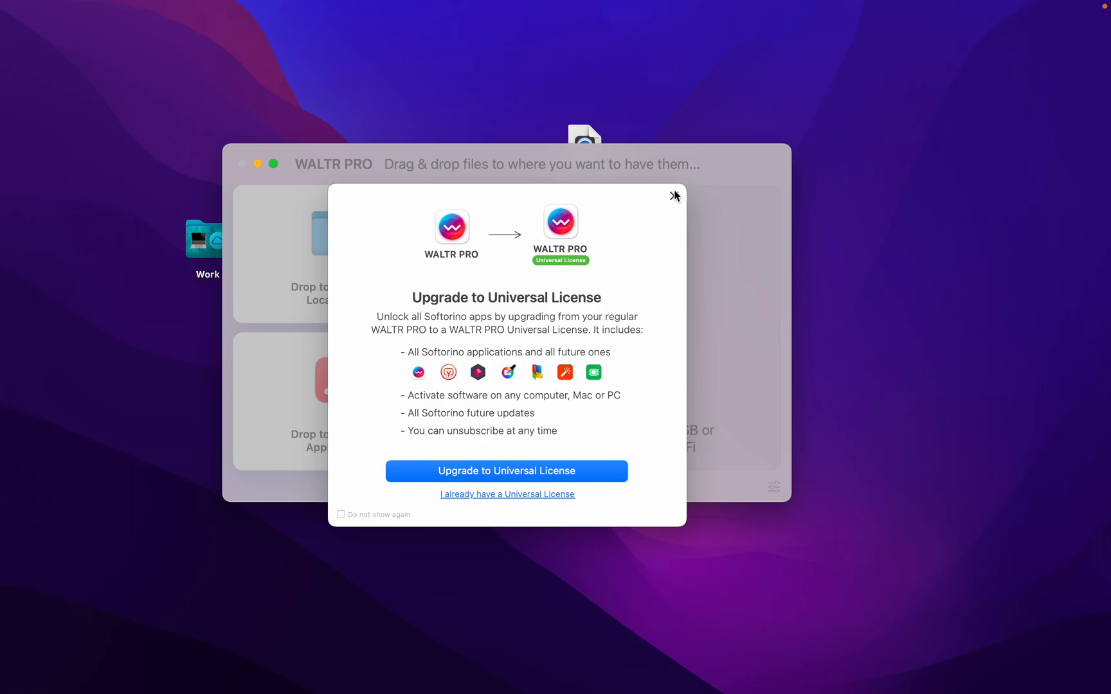
left_click(672, 196)
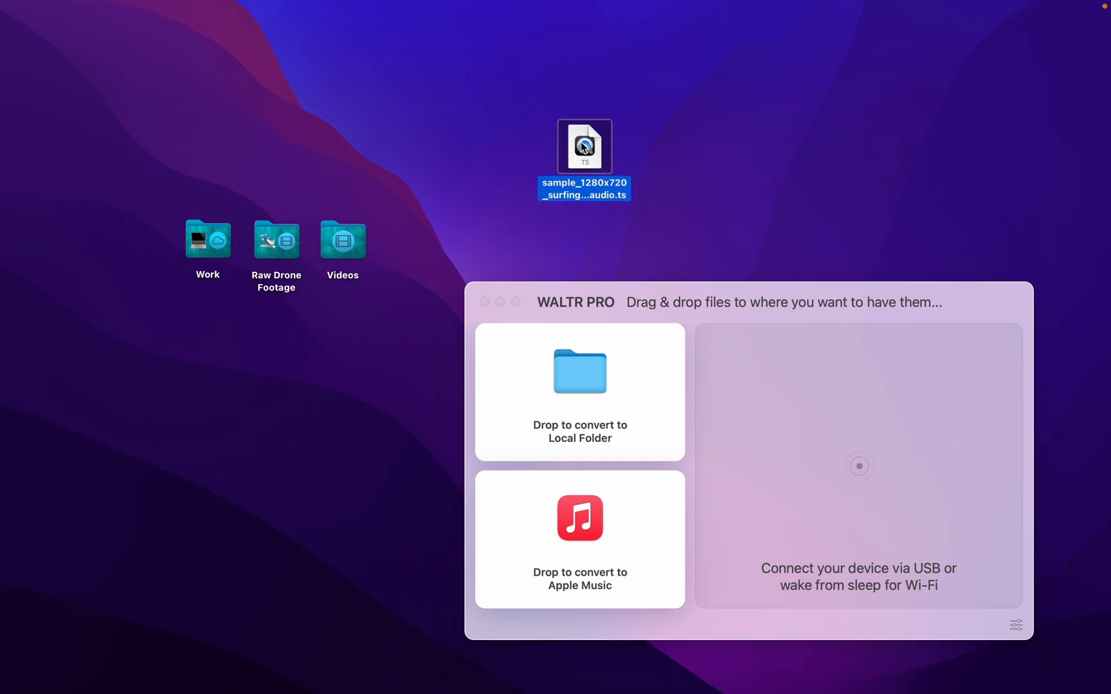
- Drop the surfing TS video onto 'Drop to convert to Local Folder' to produce an MP4 on the desktop
left_click_drag(583, 146, 524, 442)
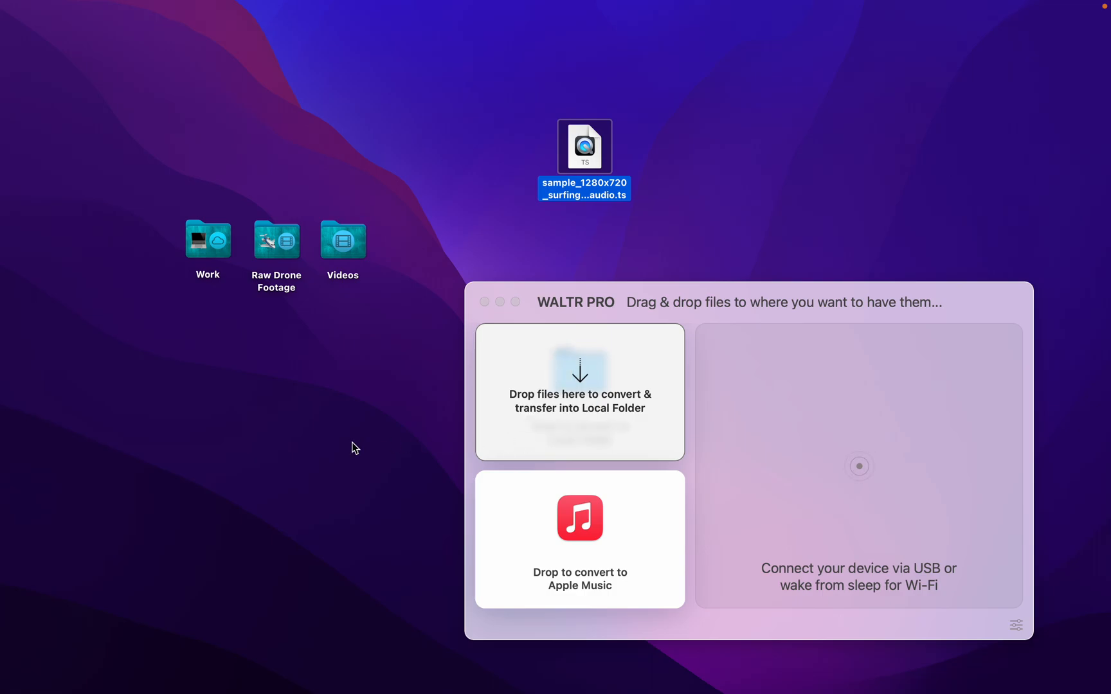
left_click_drag(583, 146, 579, 369)
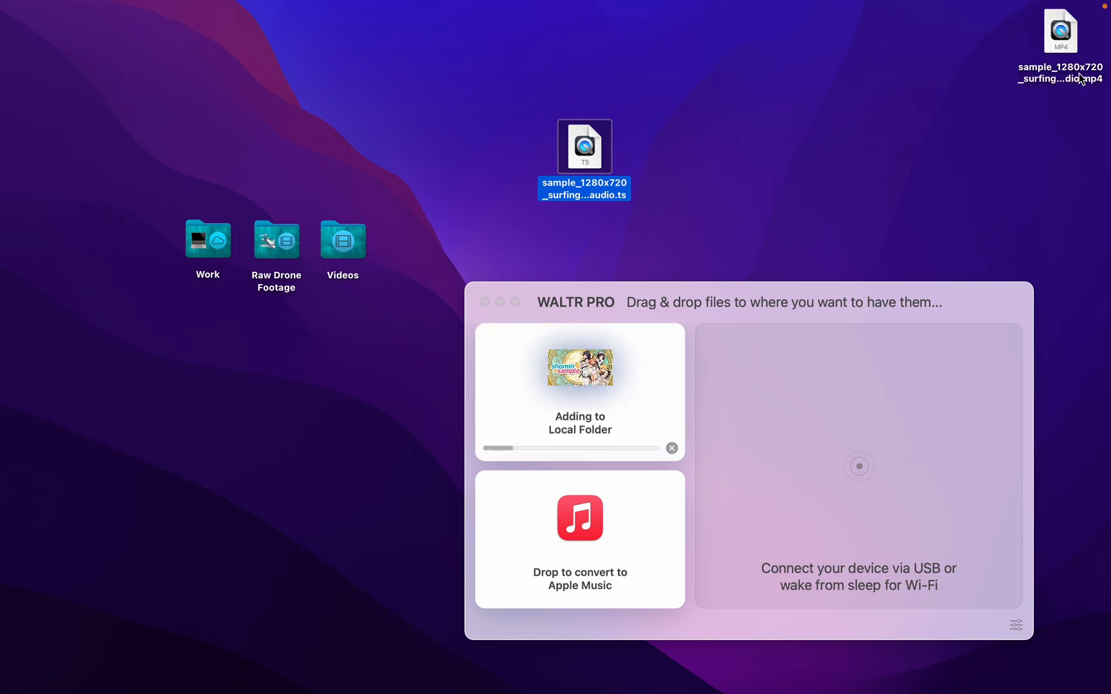
mouse_move(1080, 91)
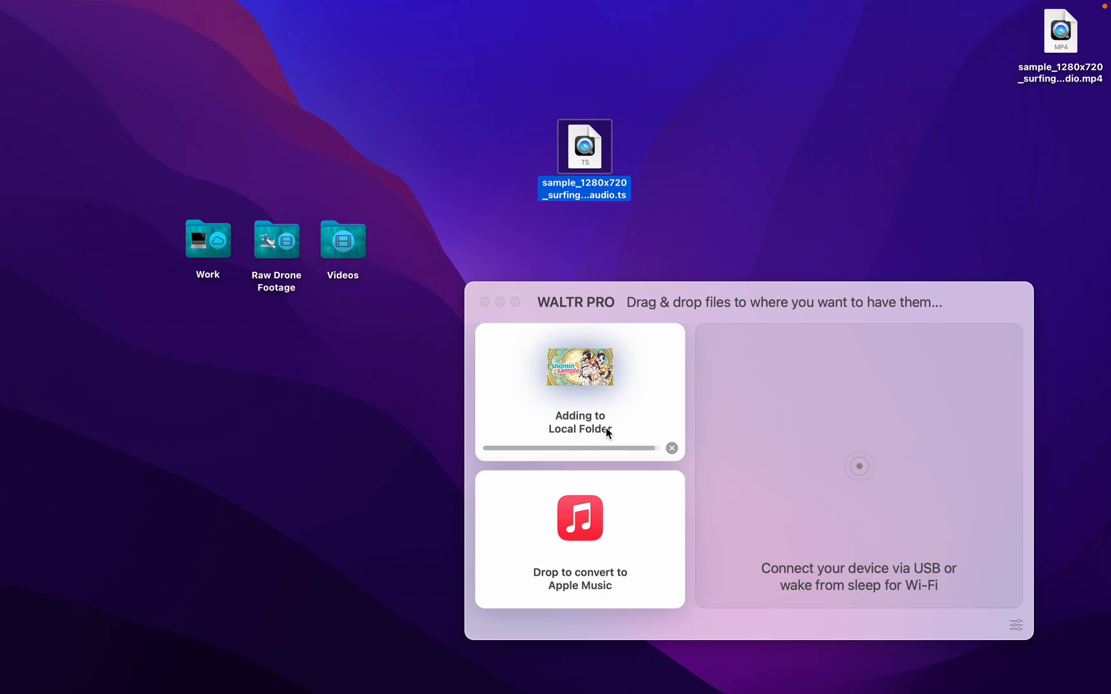
mouse_move(716, 324)
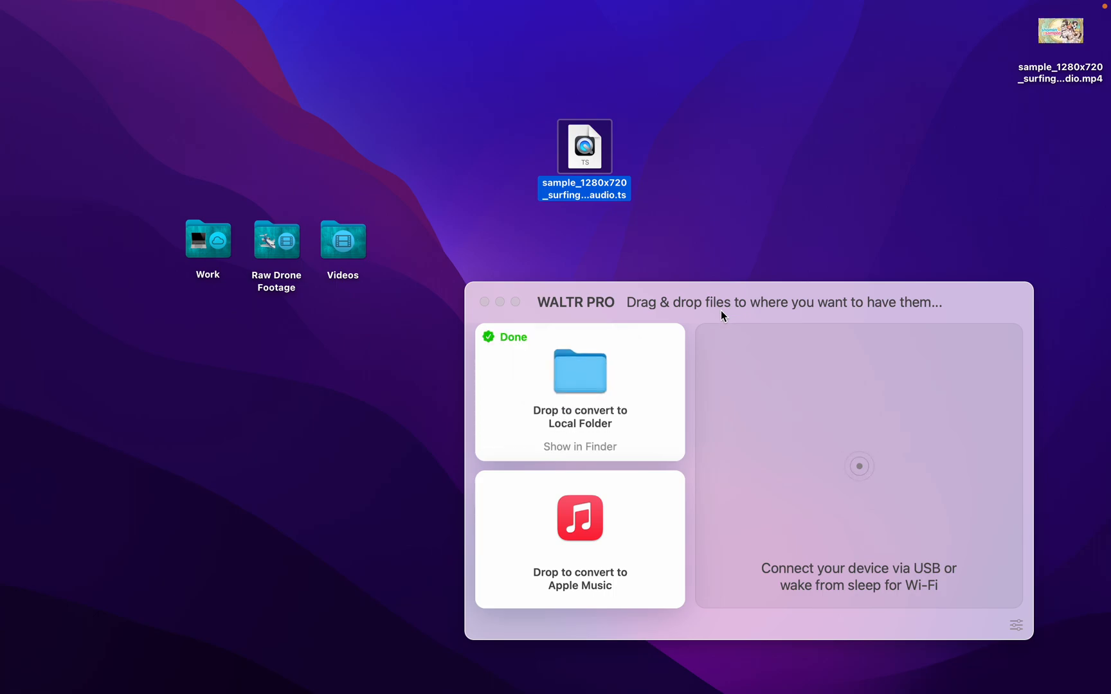
mouse_move(949, 270)
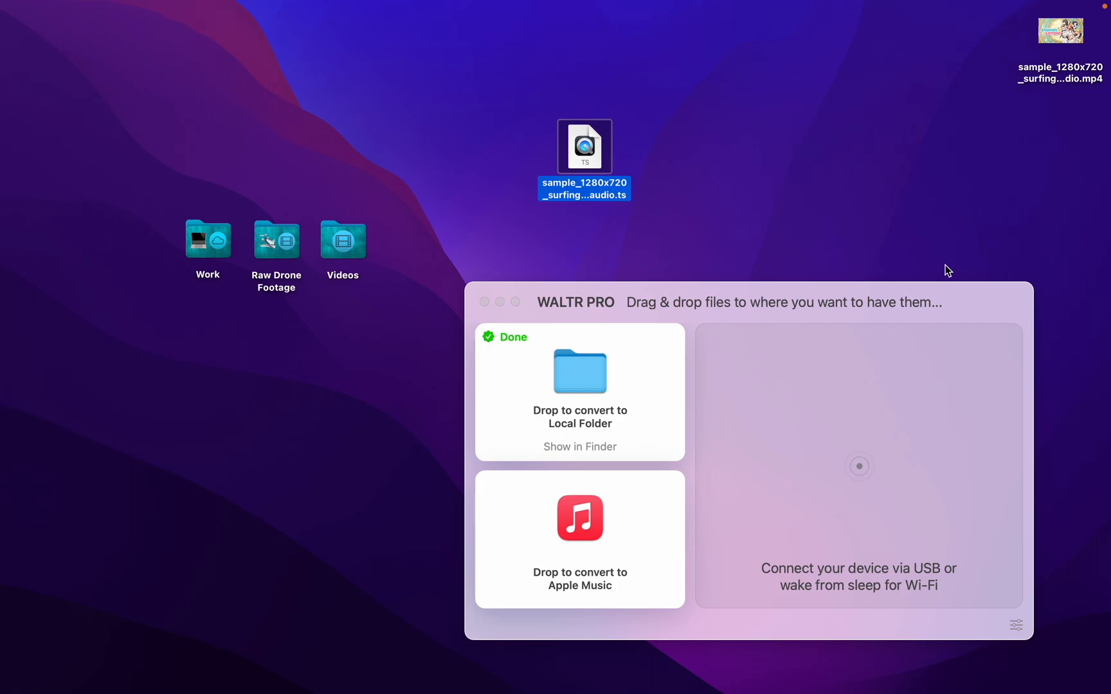
- Review WALTR PRO preferences, confirming converted files save to the desktop and checking Wi-Fi transfer
left_click(1015, 624)
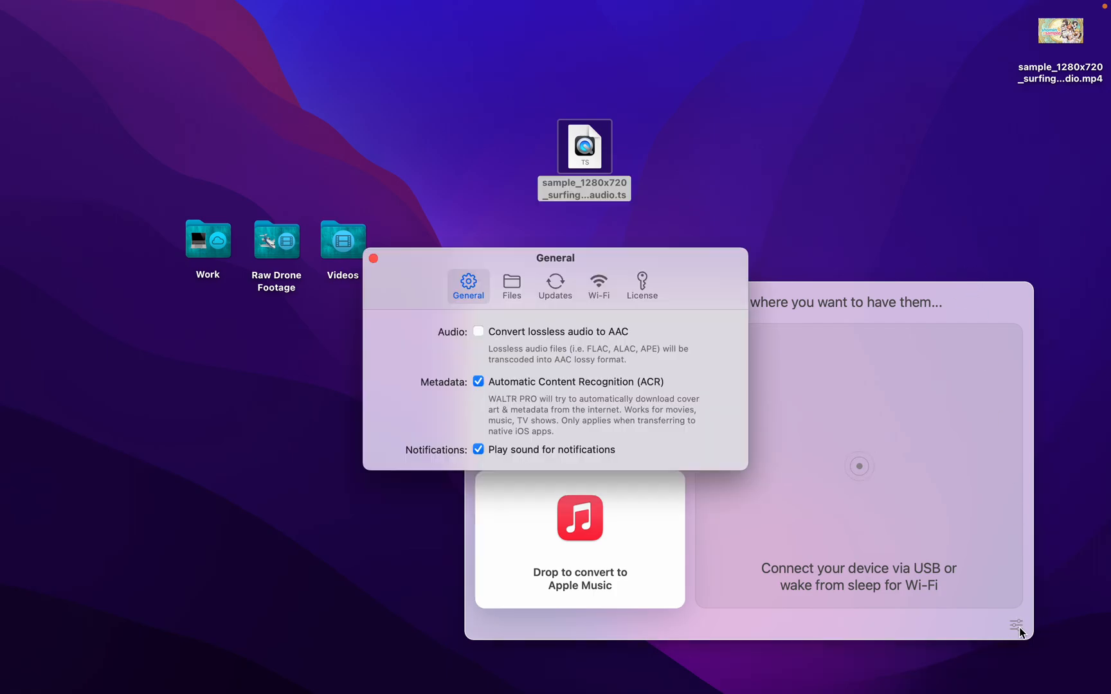
left_click(511, 286)
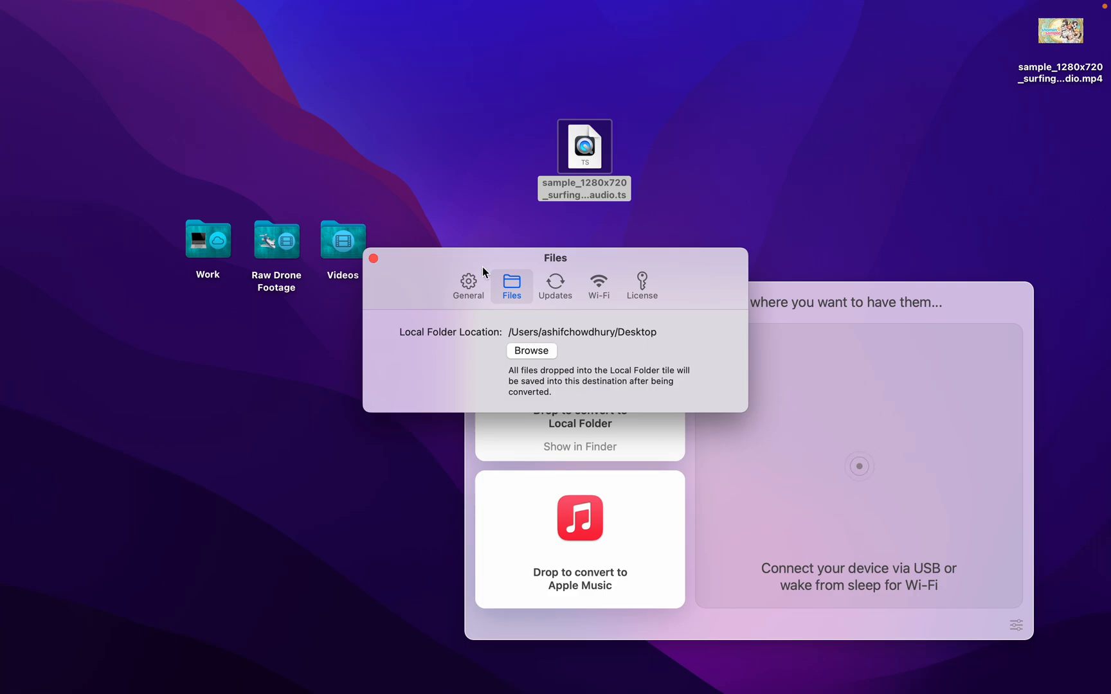
mouse_move(597, 287)
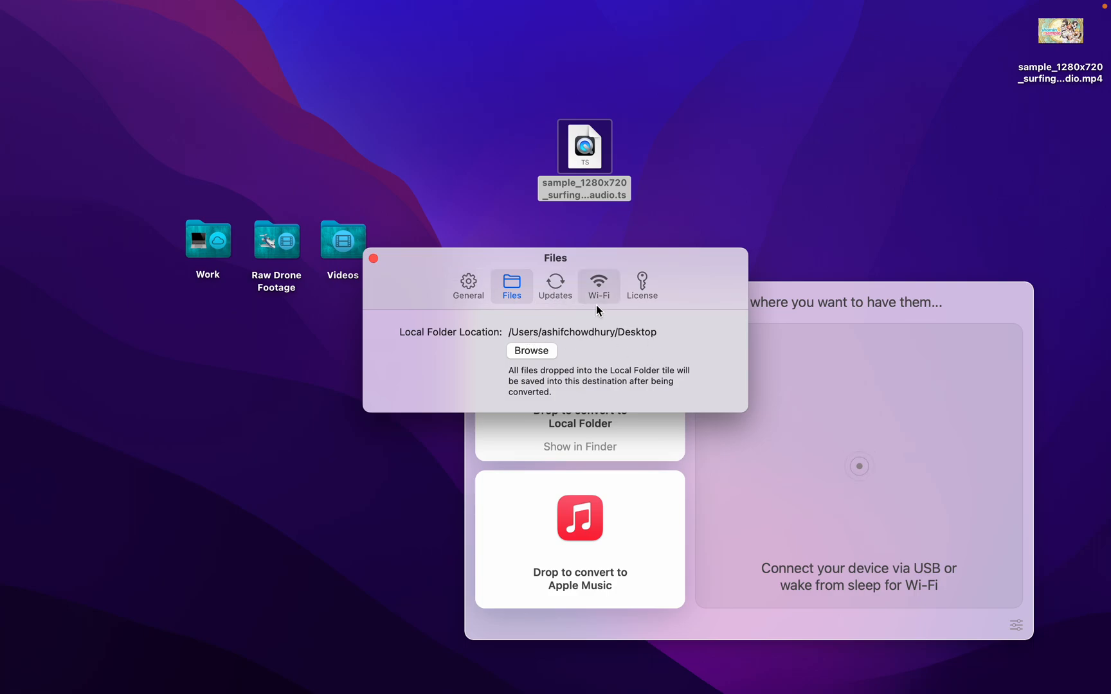
left_click(599, 287)
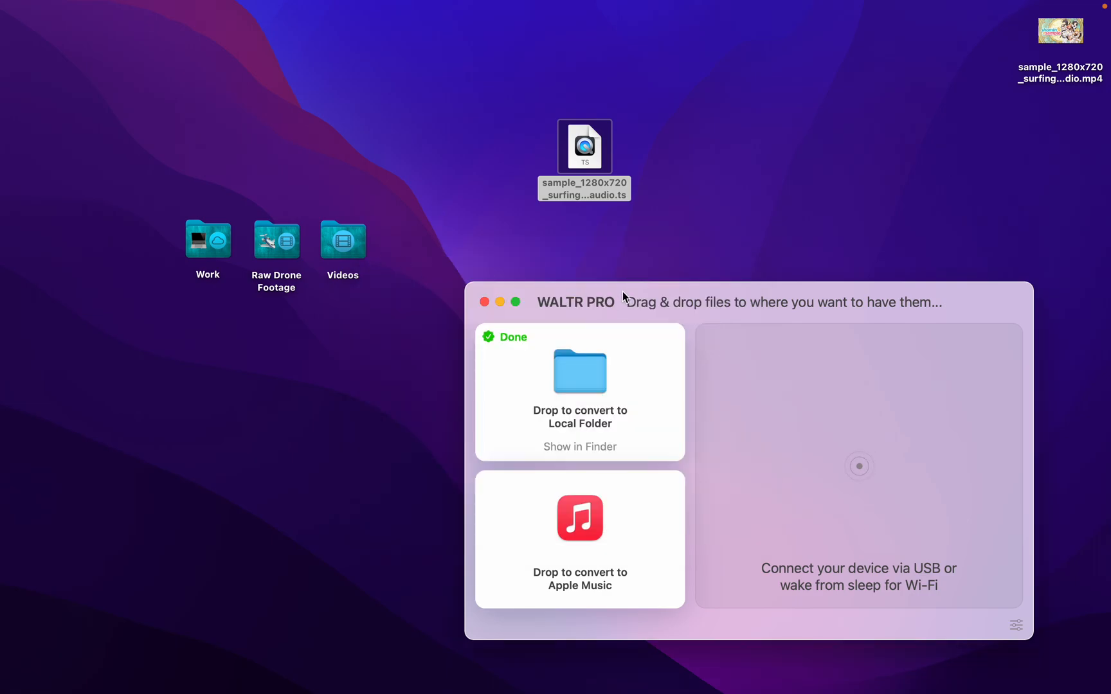
mouse_move(593, 292)
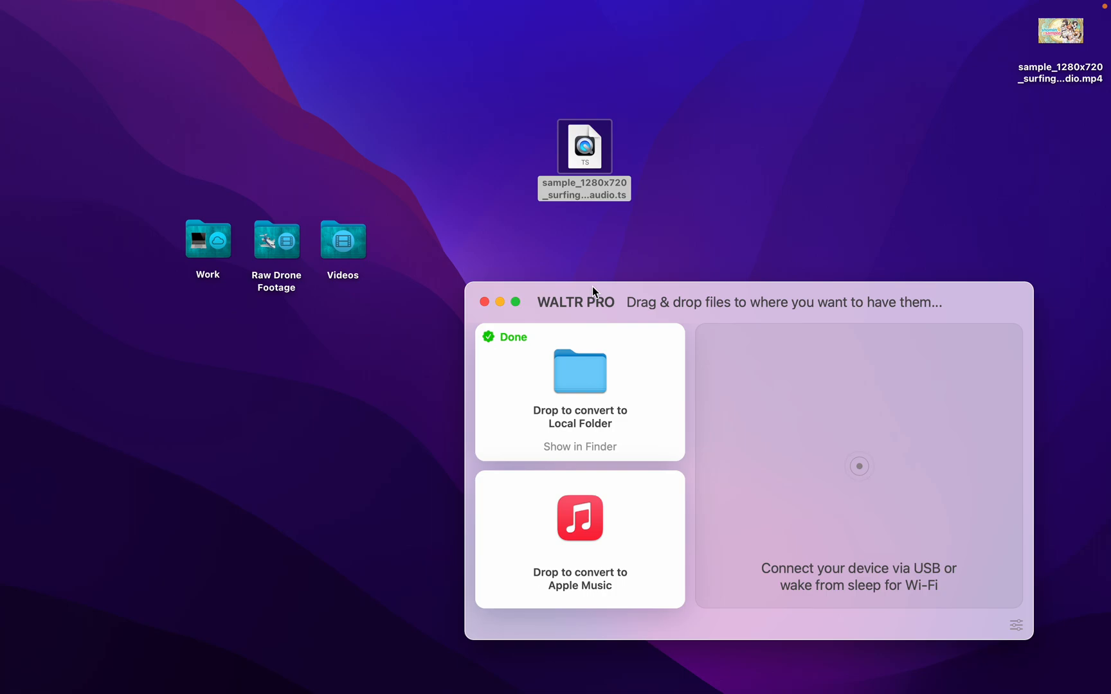
left_click(584, 146)
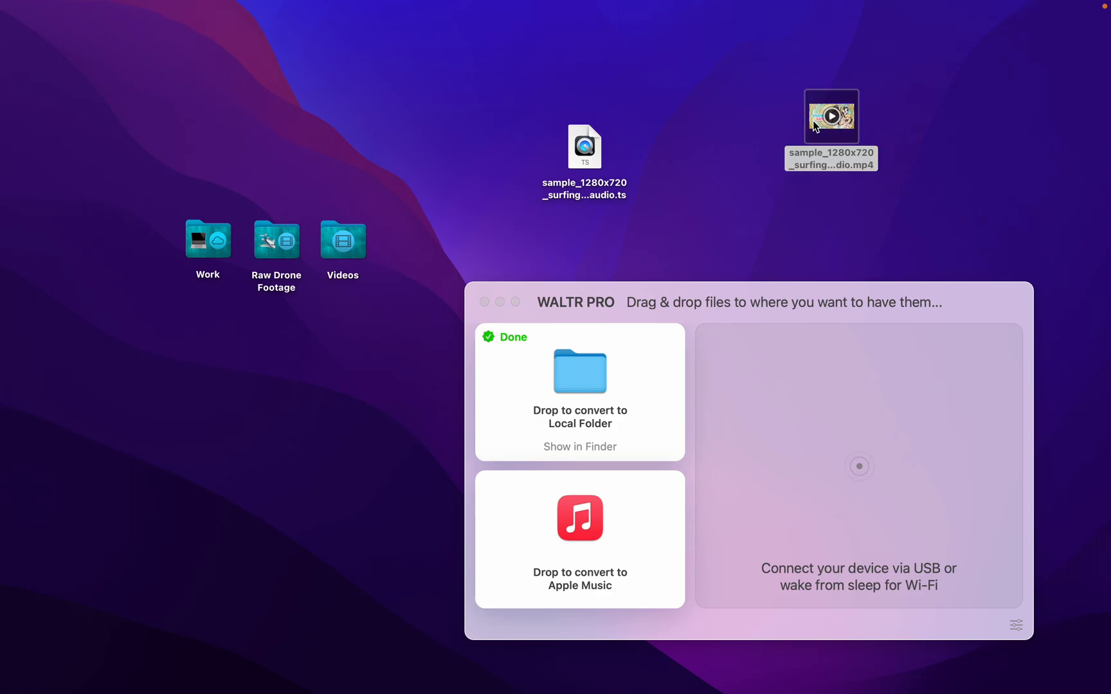
double_click(830, 115)
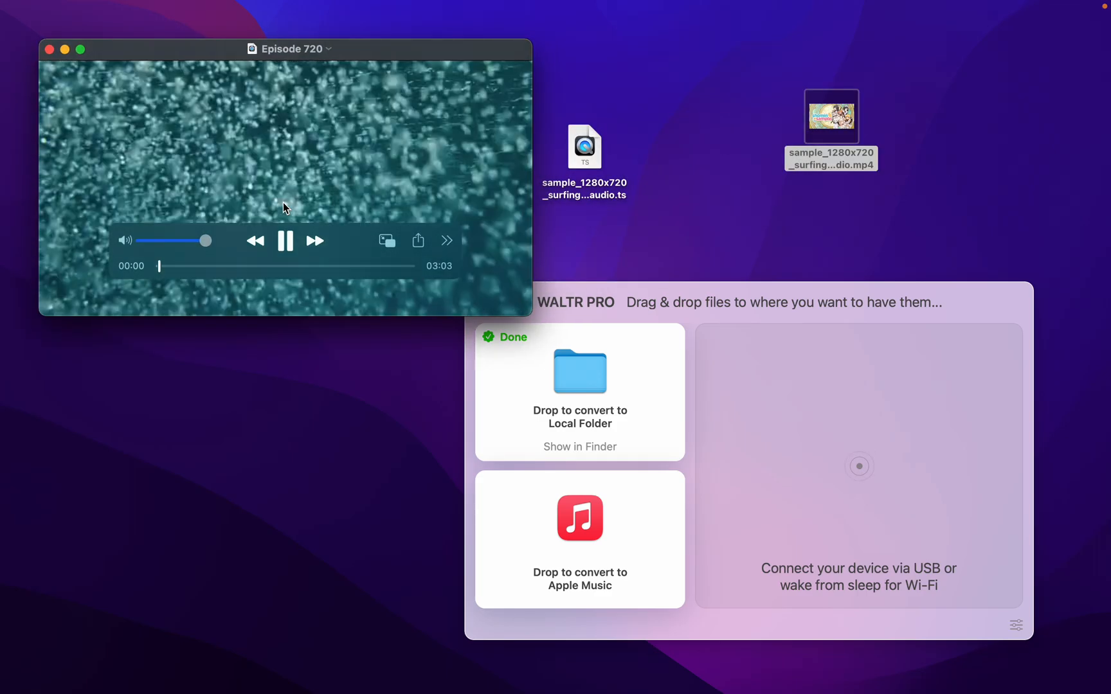
left_click(285, 241)
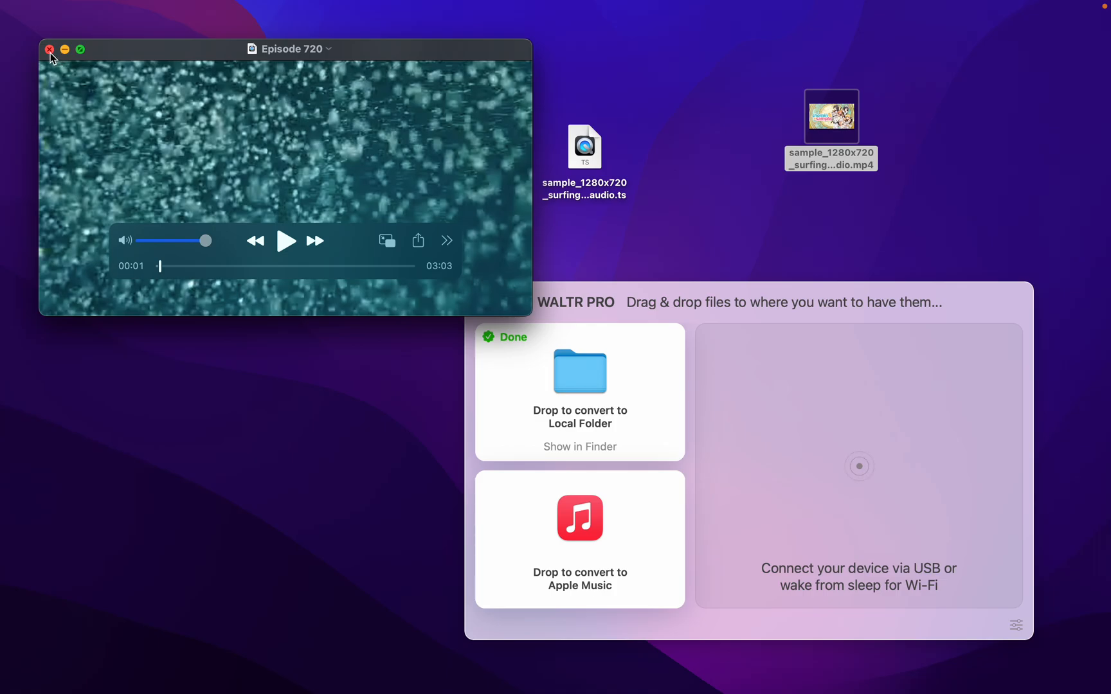
left_click(50, 49)
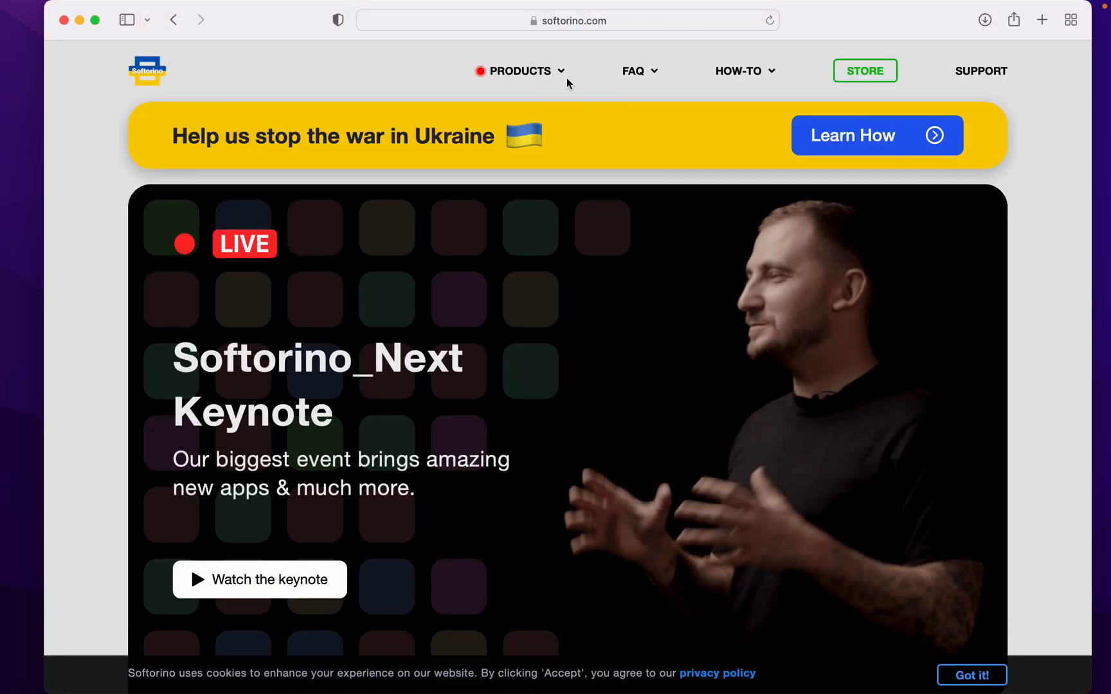
- Navigate from the PRODUCTS menu to the WALTR PRO page, browse it, and reopen the PRODUCTS menu
left_click(520, 70)
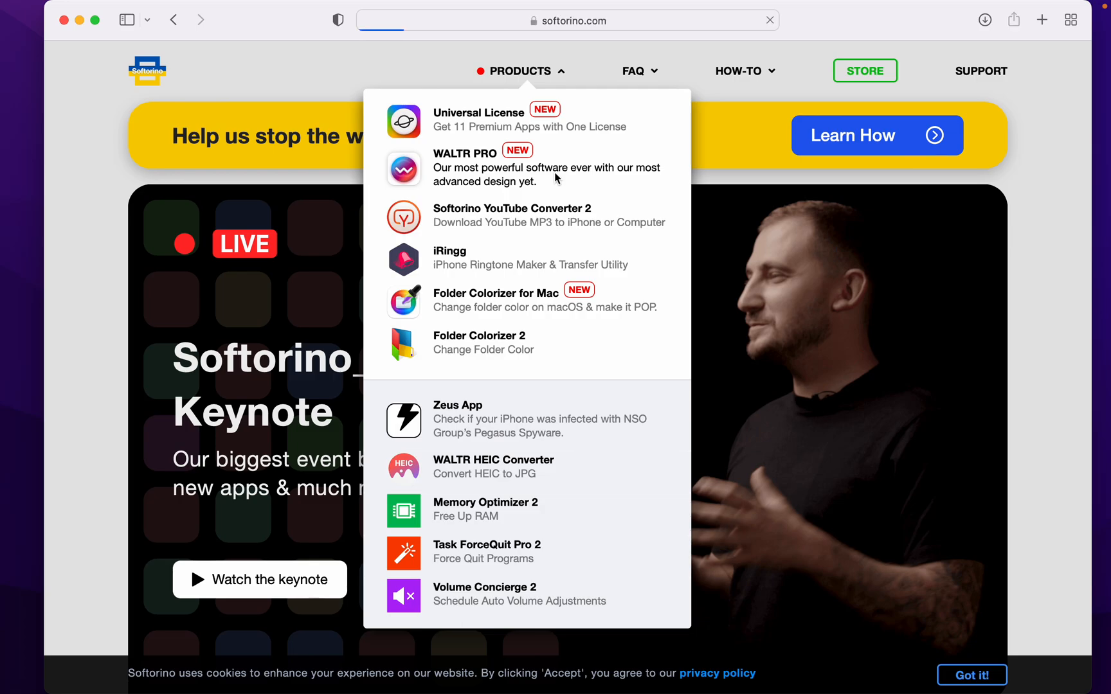
left_click(464, 155)
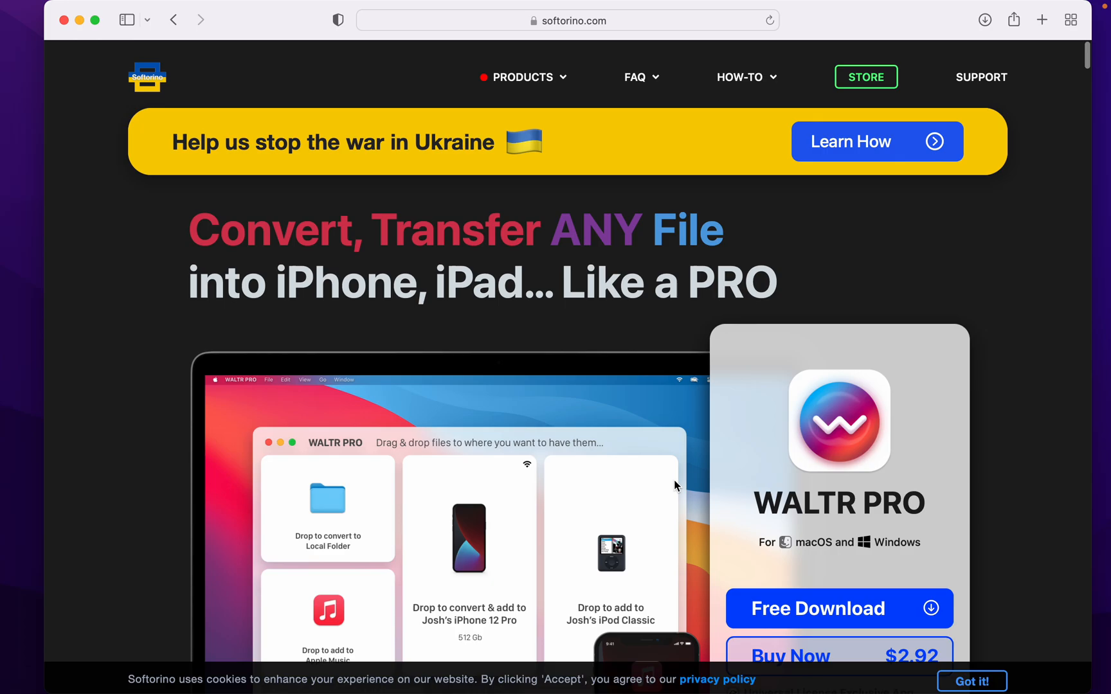
scroll("down", 3)
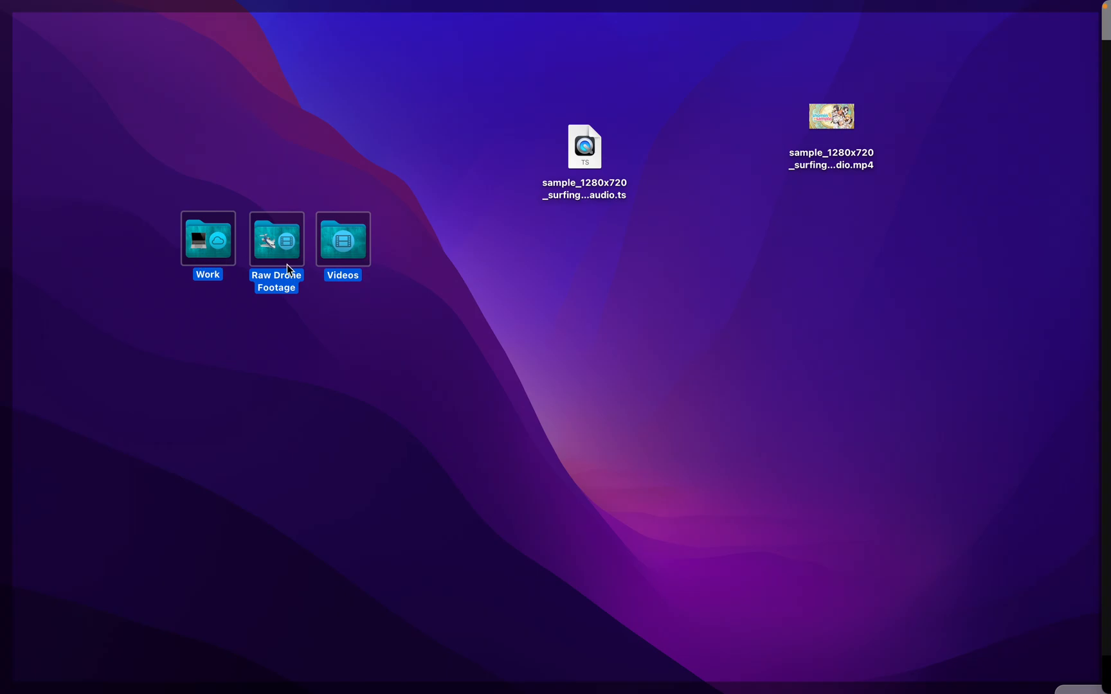
left_click(434, 315)
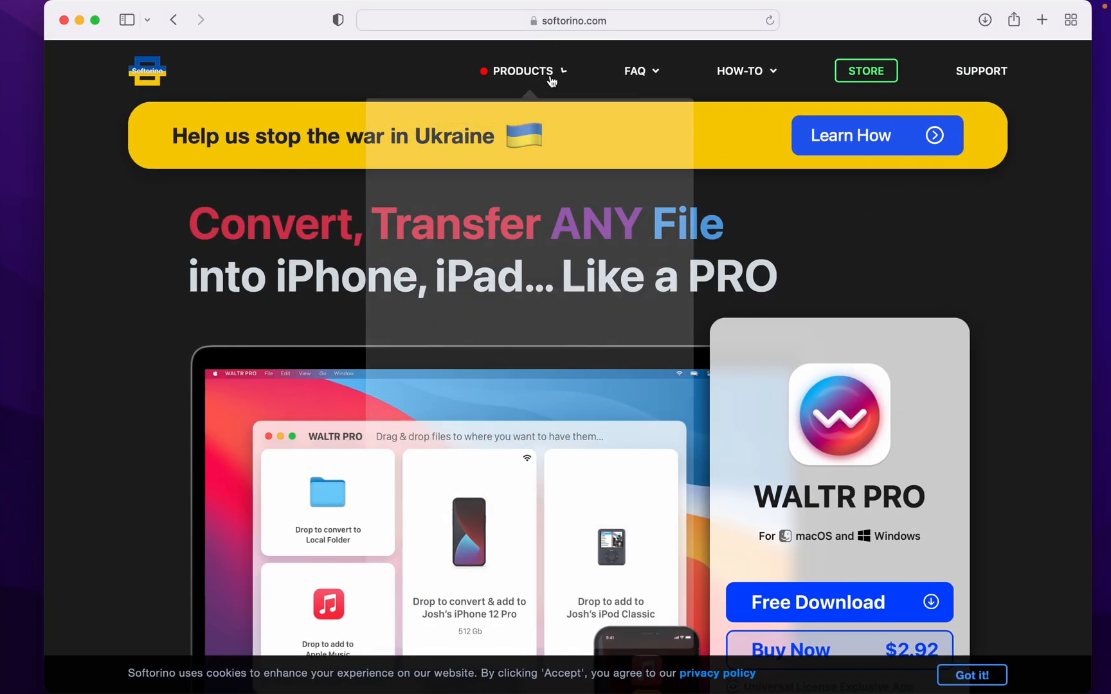
left_click(522, 70)
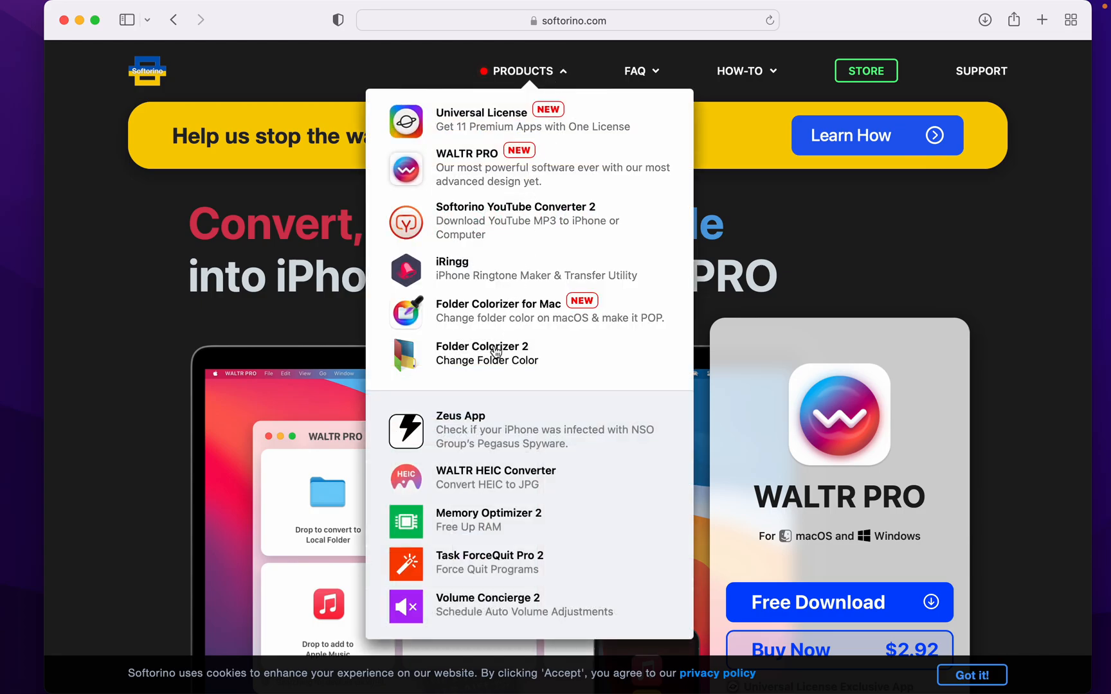
mouse_move(580, 238)
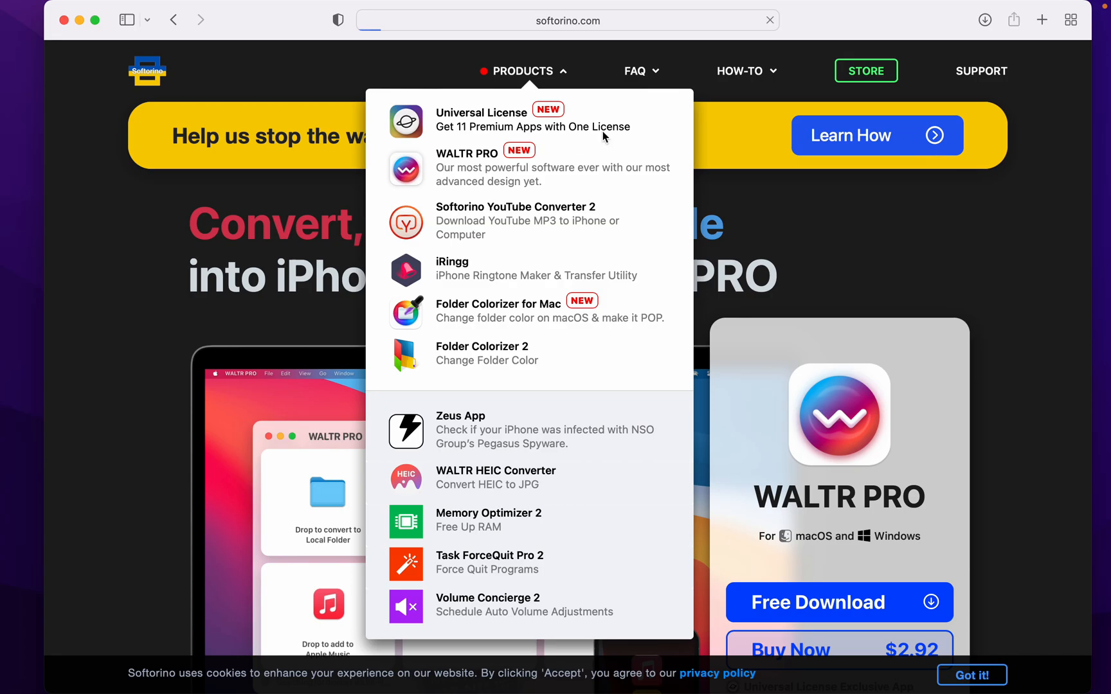
- Browse the Universal License page down to its bundled app cards like WALTR PRO, SYC 2 and iRingg
left_click(481, 113)
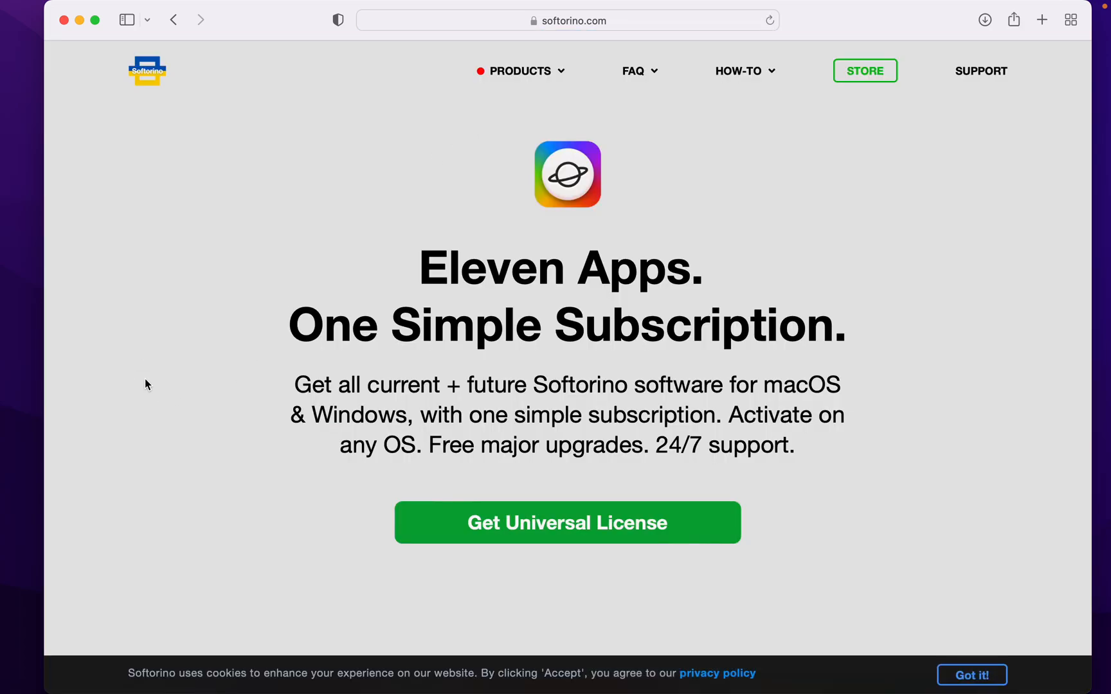
mouse_move(900, 368)
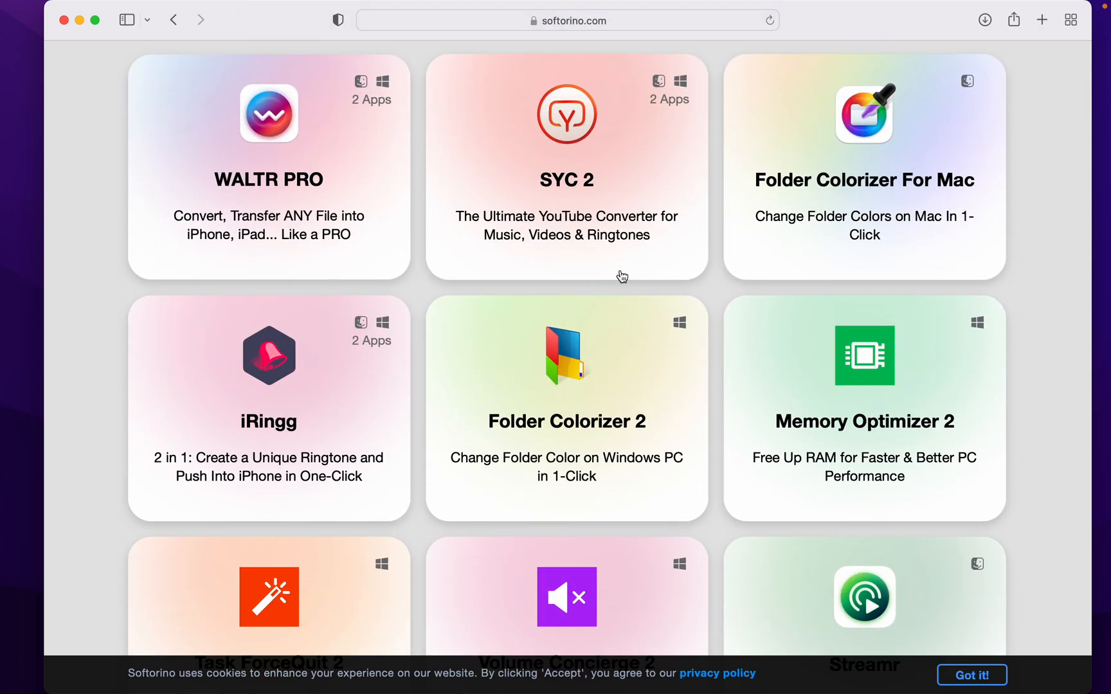
scroll("down", 3)
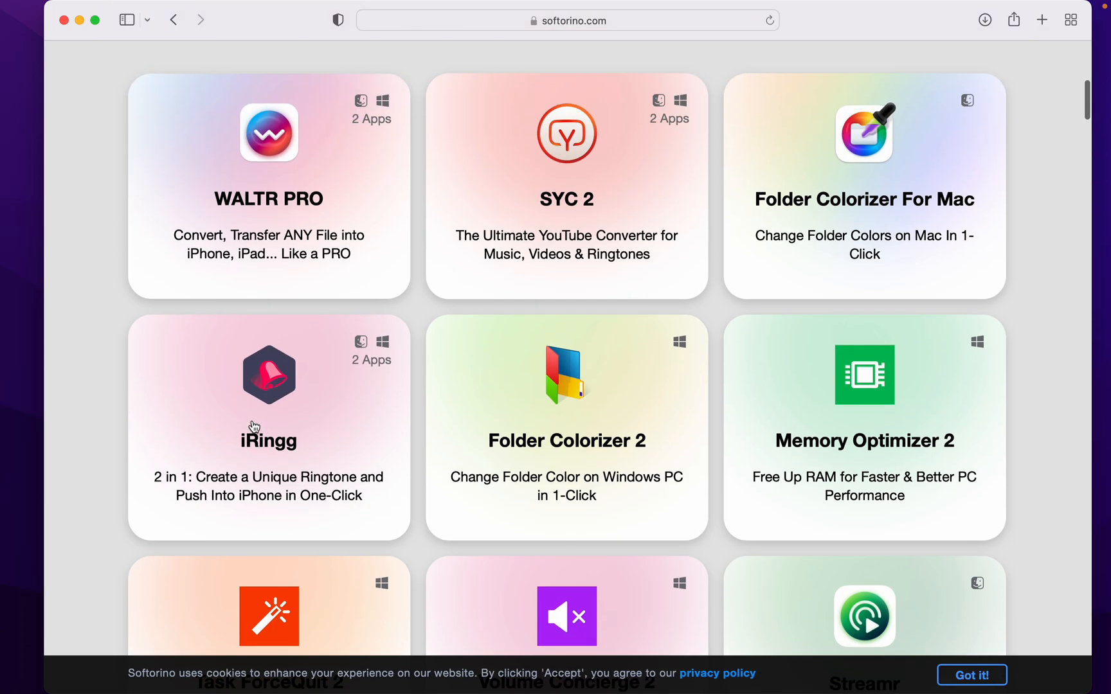
mouse_move(553, 206)
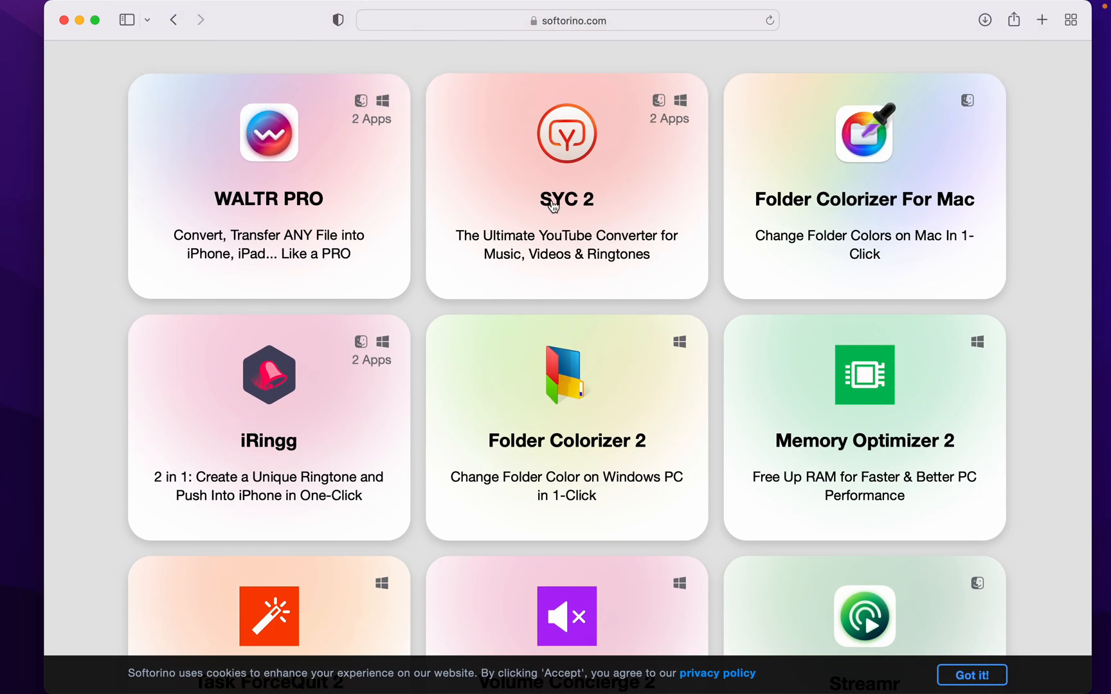
scroll("down", 3)
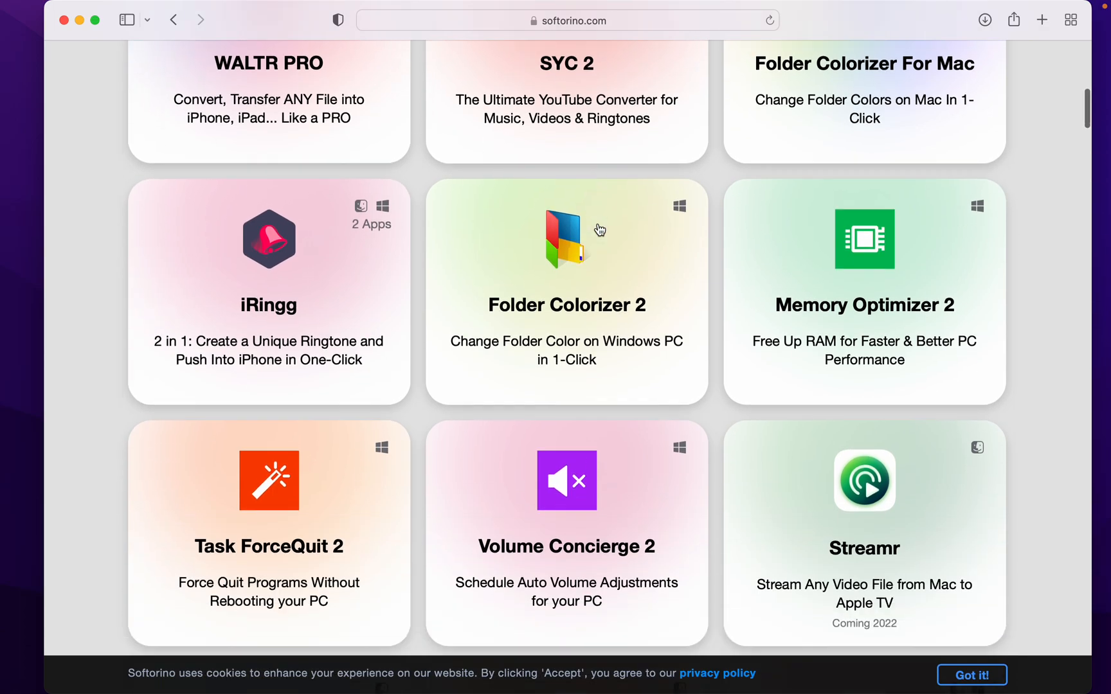
scroll("down", 3)
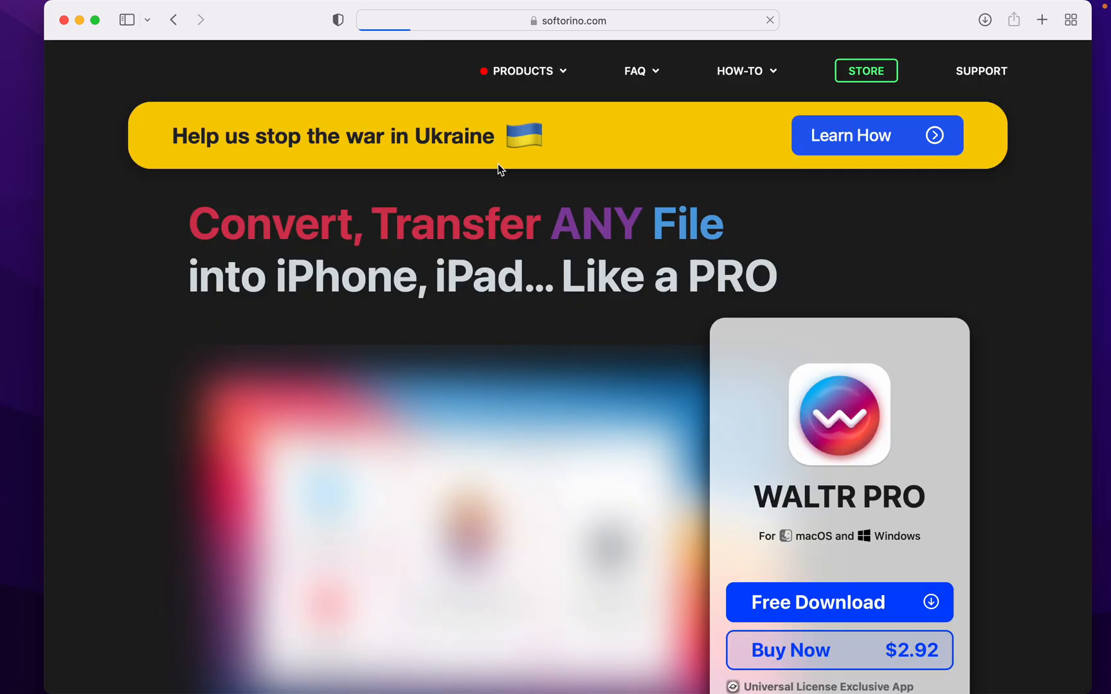
- Return to the WALTR PRO page showing the free download and $2.92 purchase options
left_click(524, 71)
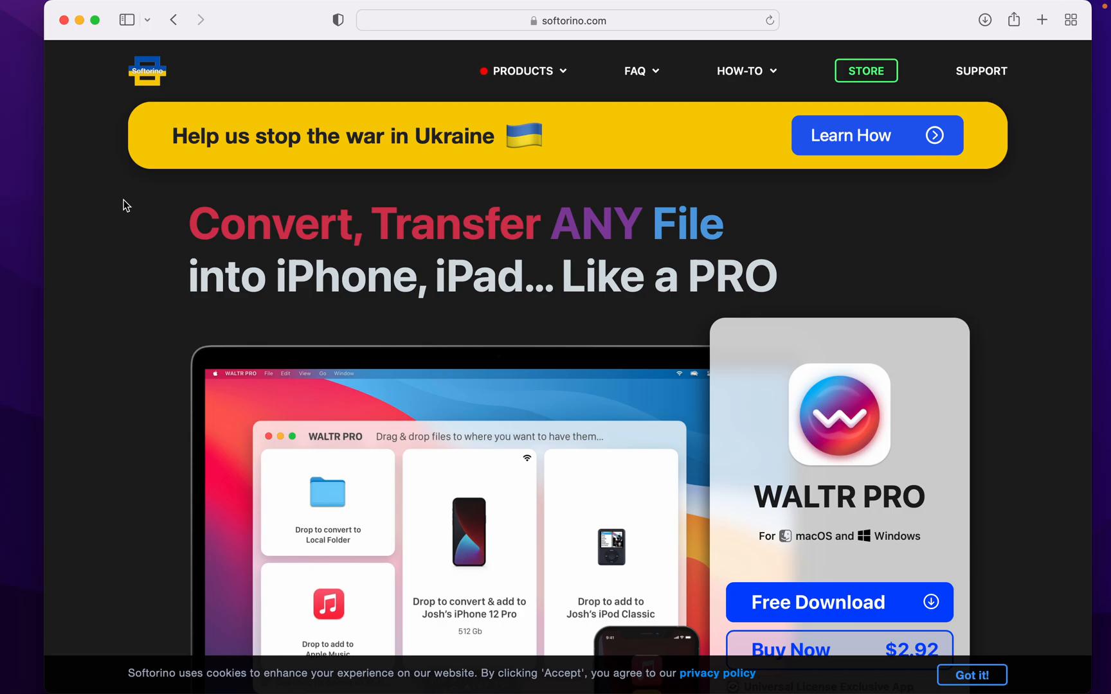
mouse_move(84, 33)
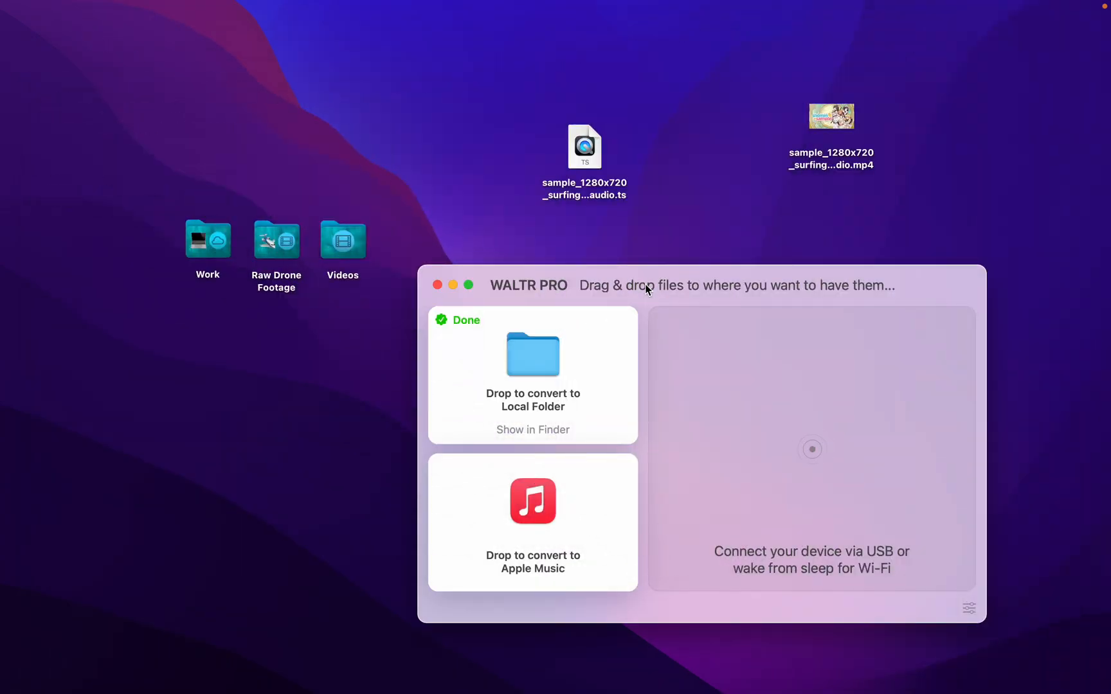
mouse_move(517, 223)
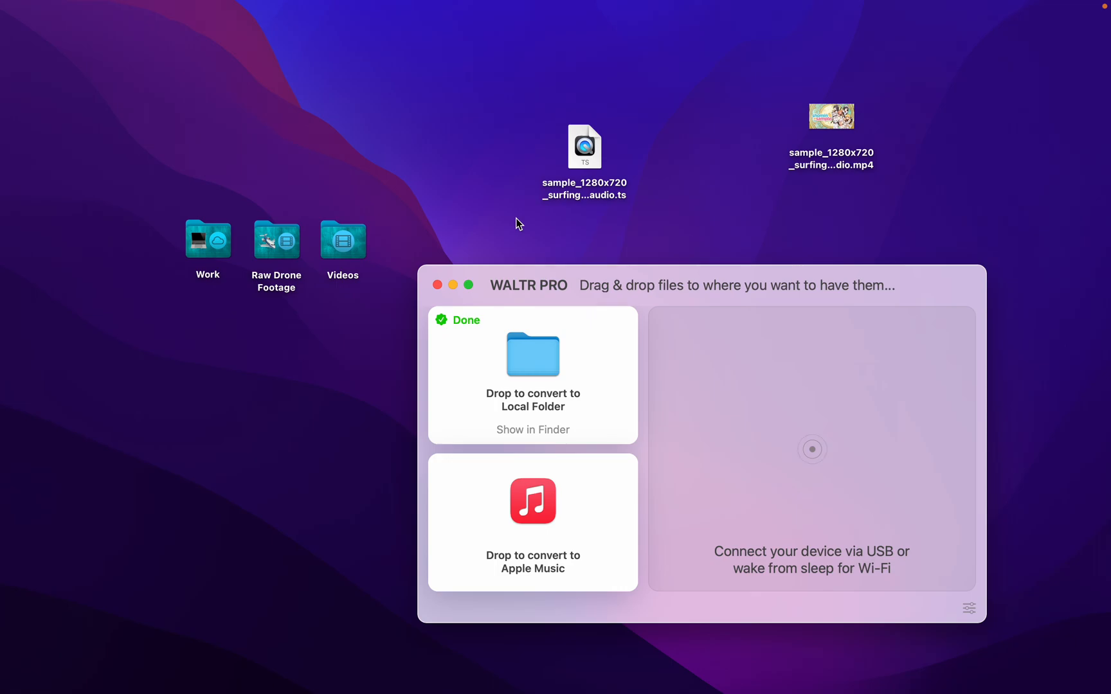